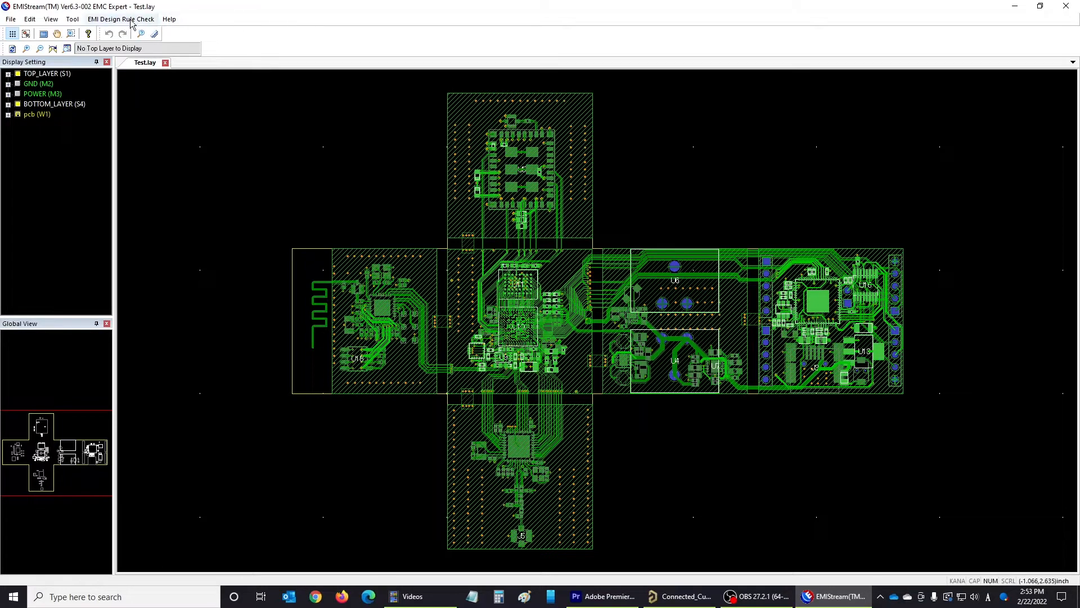
# Step: Launch the Net Property spreadsheet from the EMI Design Rule Check menu
pyautogui.click(120, 19)
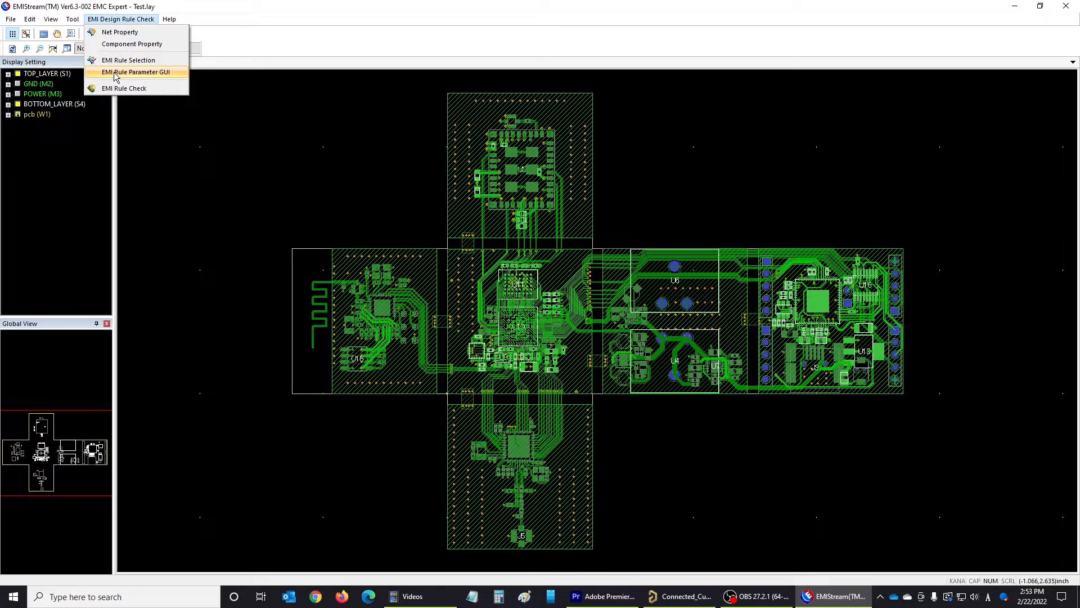
pyautogui.moveTo(128, 59)
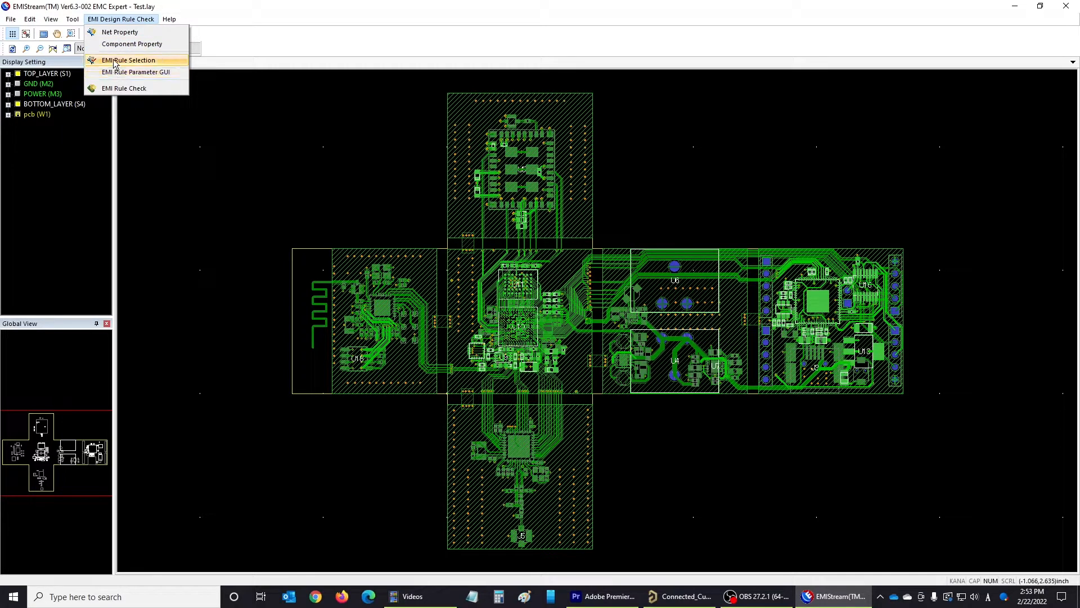
pyautogui.moveTo(119, 32)
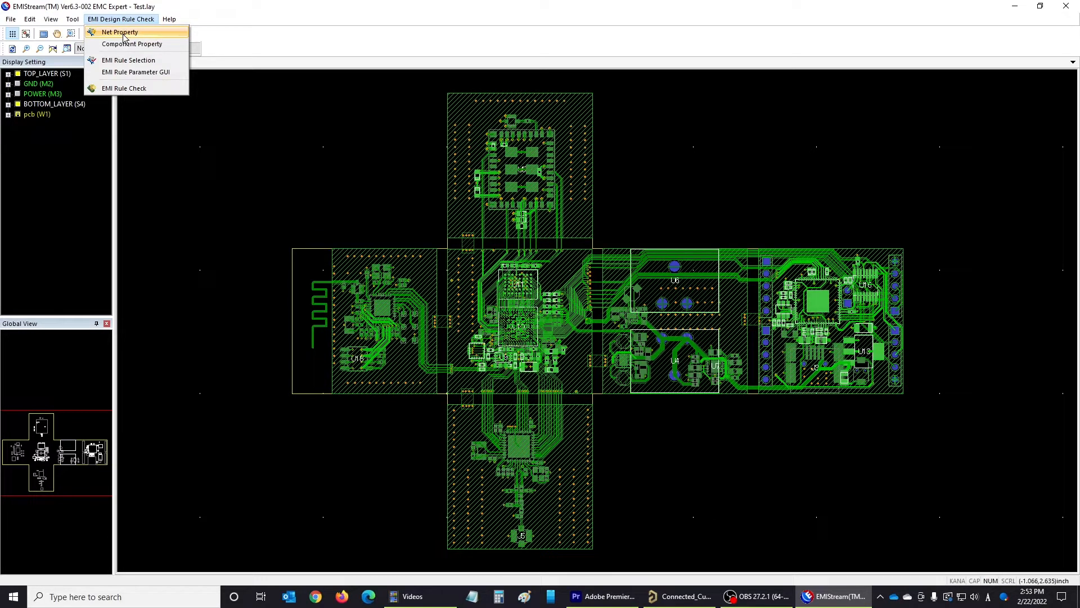
pyautogui.moveTo(120, 32)
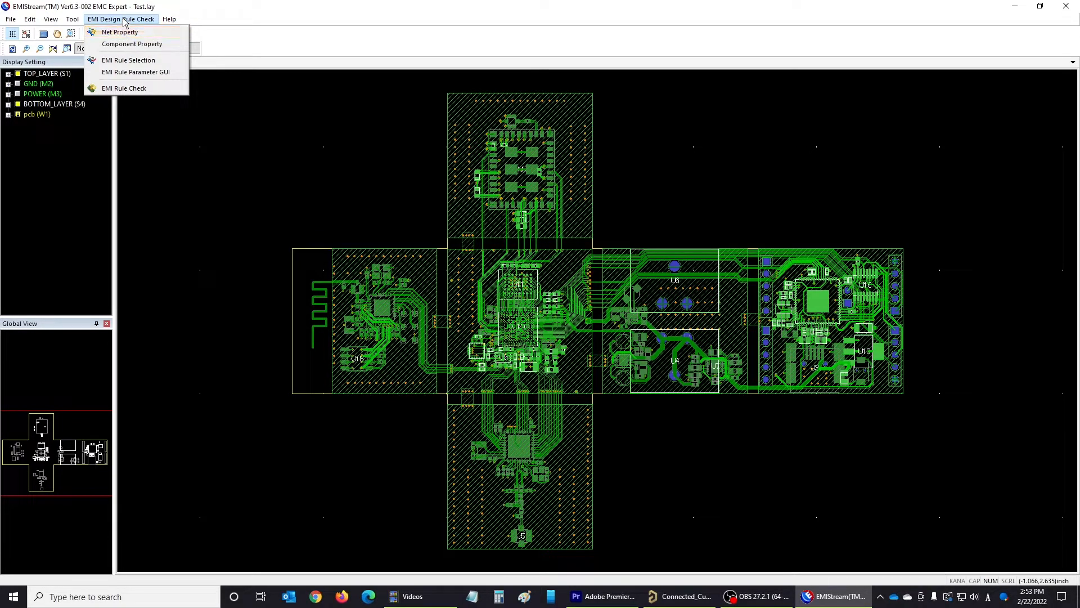
pyautogui.click(123, 88)
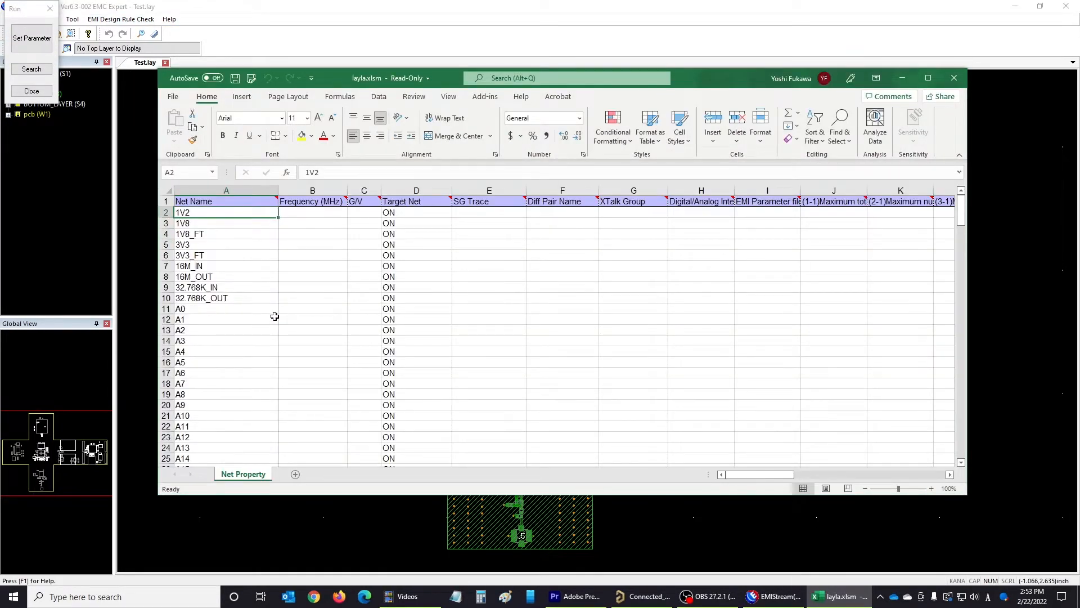
# Step: Set net A0 frequency to 150 MHz, mark 1V2 as V and GND as G, and apply the net properties
pyautogui.click(312, 309)
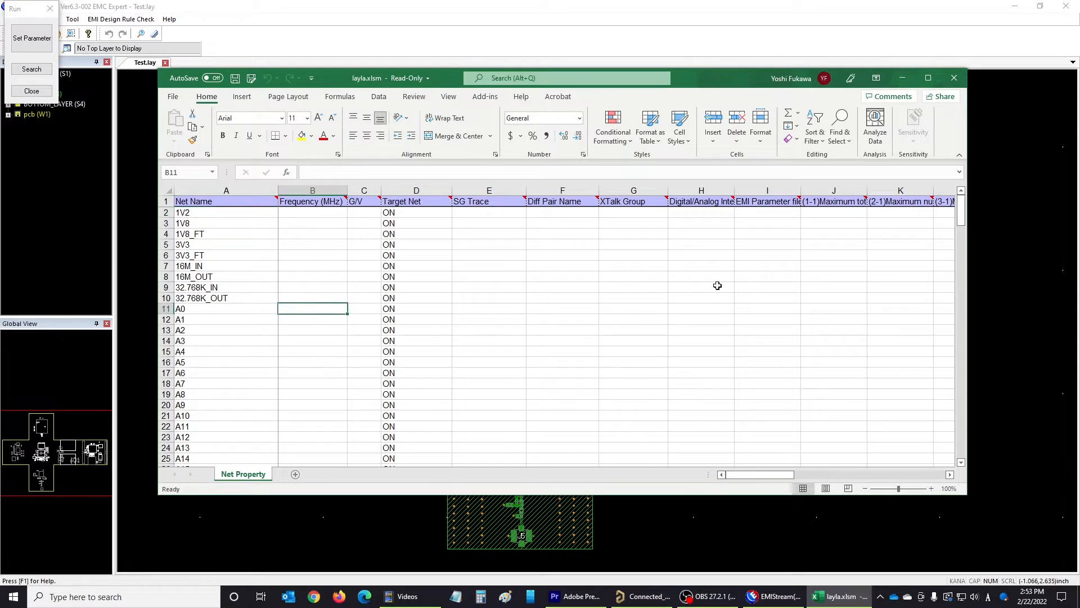
pyautogui.write('150')
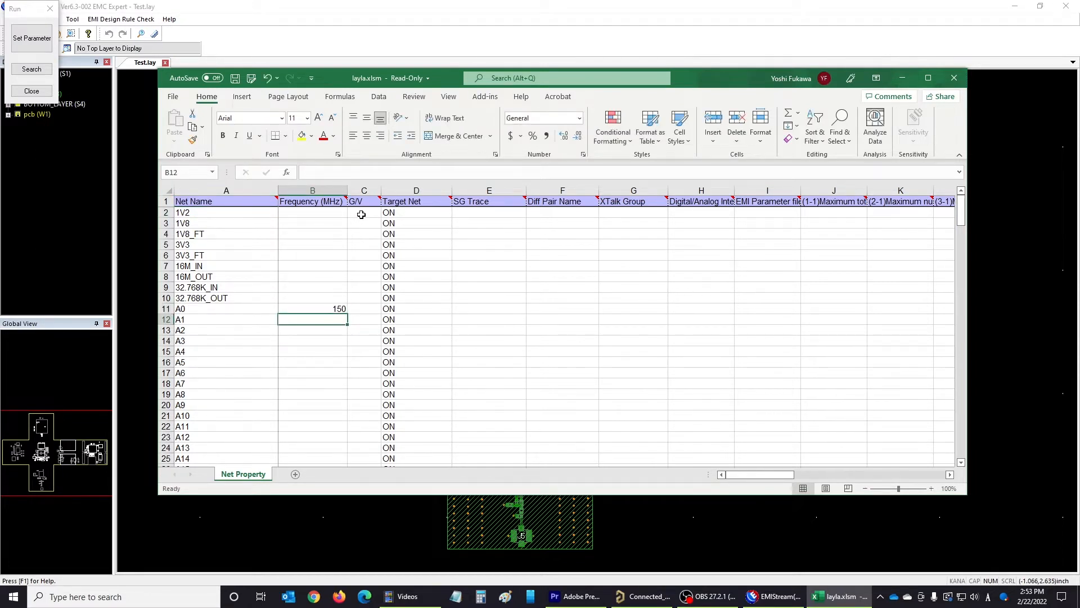
pyautogui.click(386, 213)
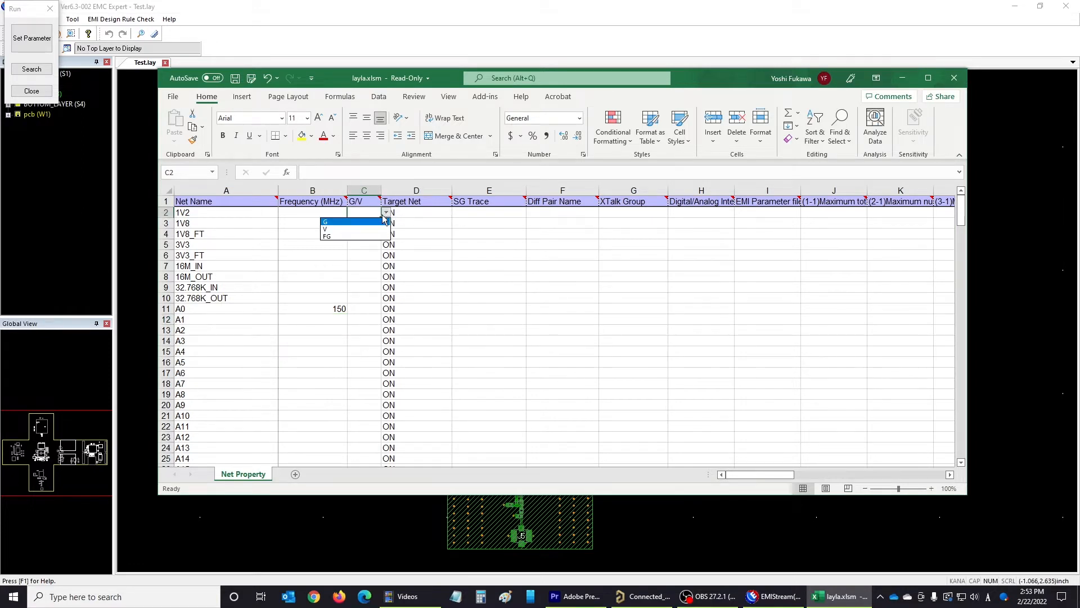
pyautogui.click(324, 229)
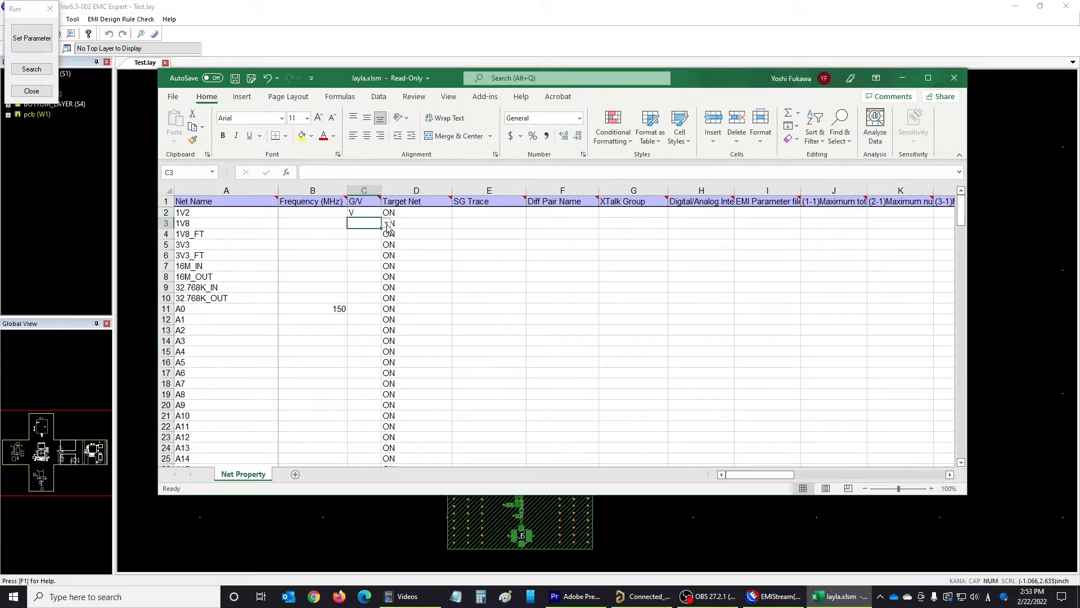
pyautogui.scroll(-3)
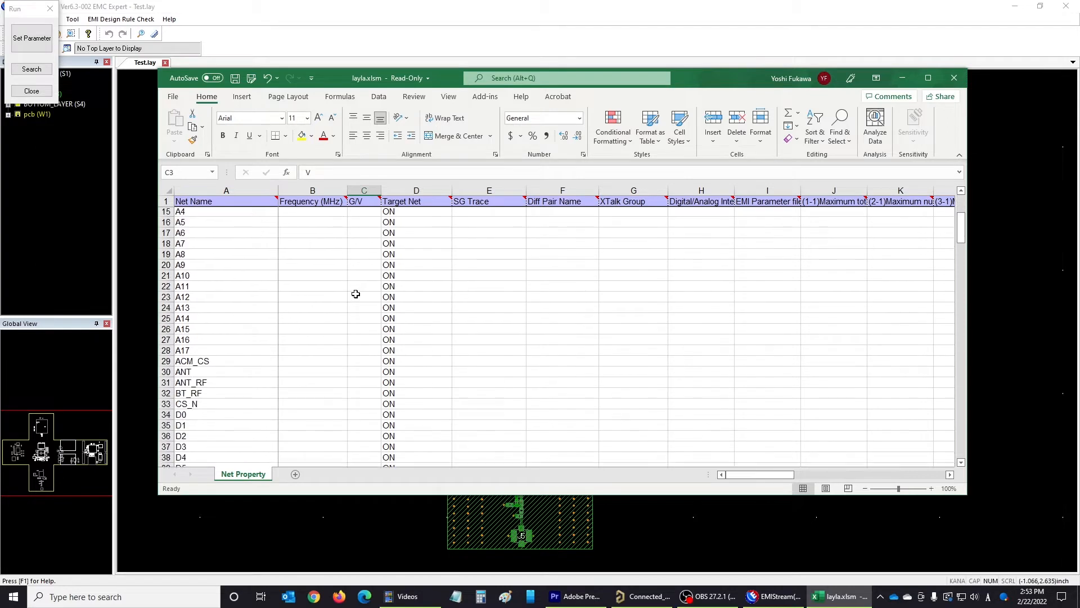
pyautogui.scroll(-3)
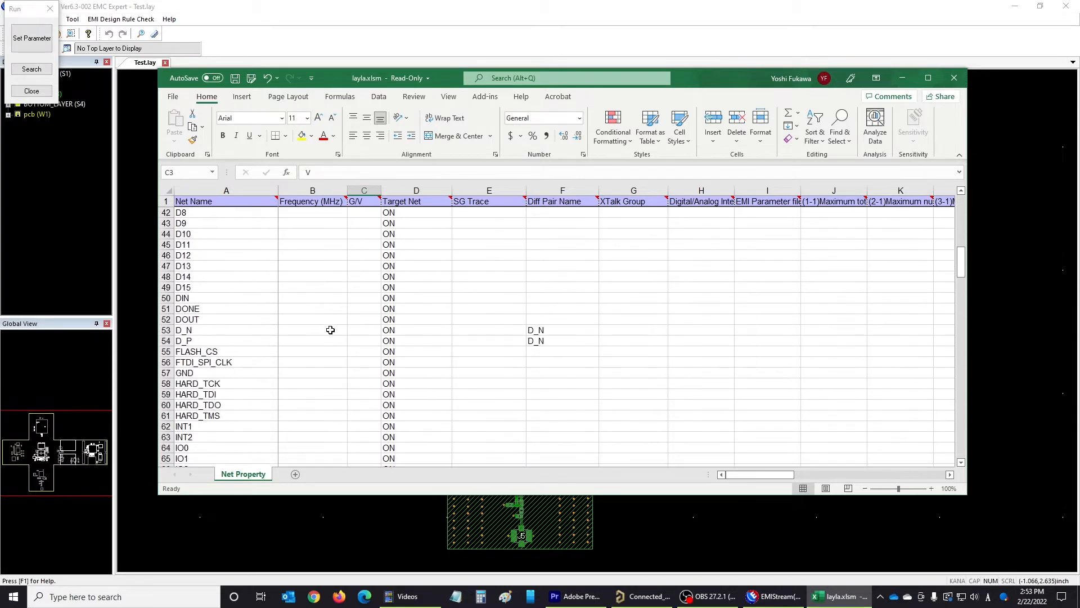
pyautogui.click(384, 372)
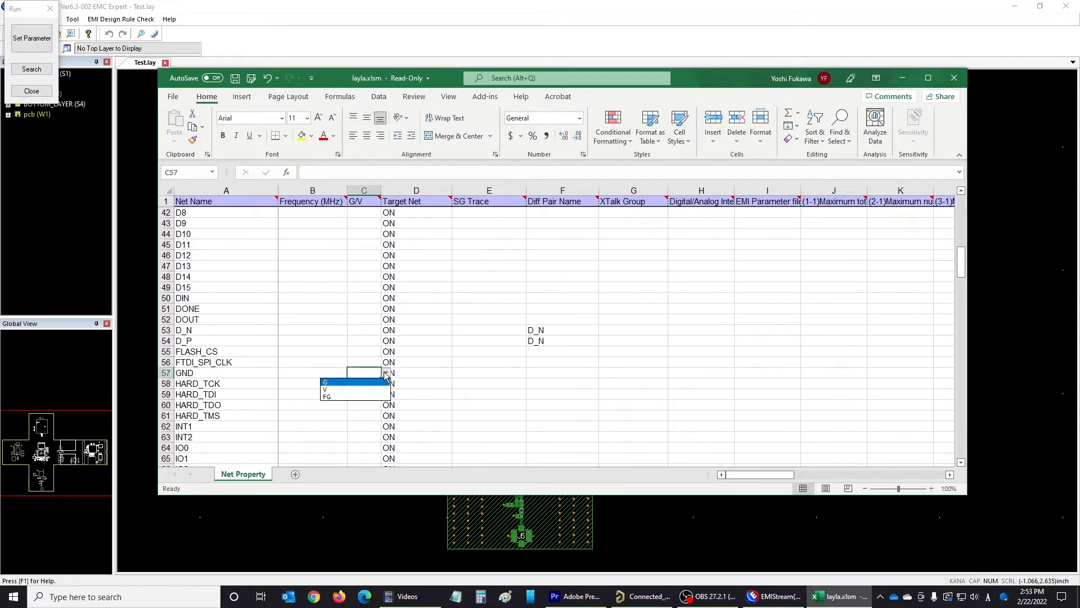
pyautogui.click(324, 382)
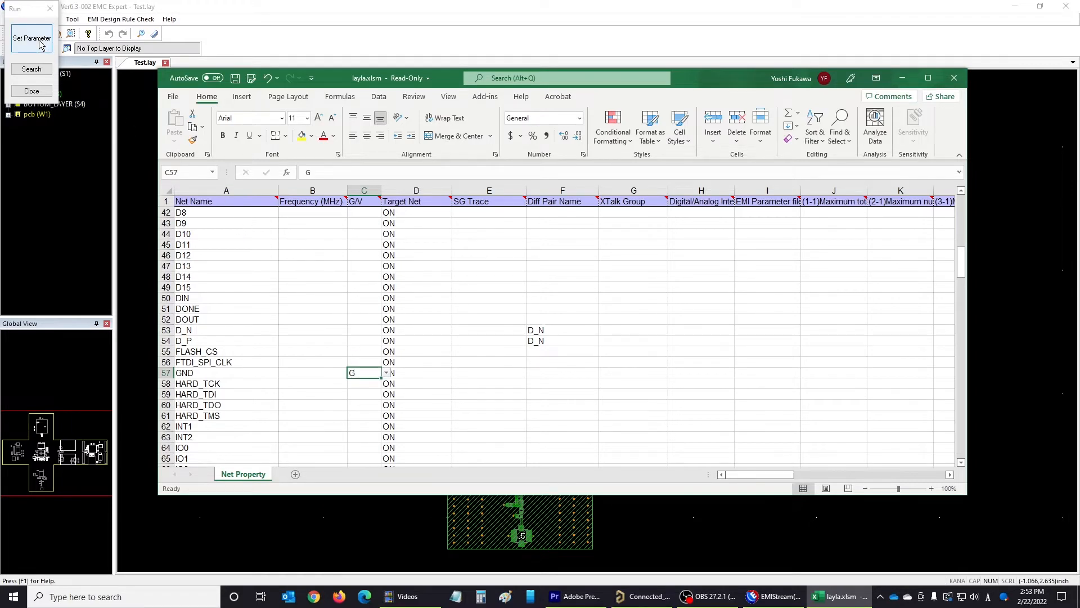
pyautogui.click(31, 90)
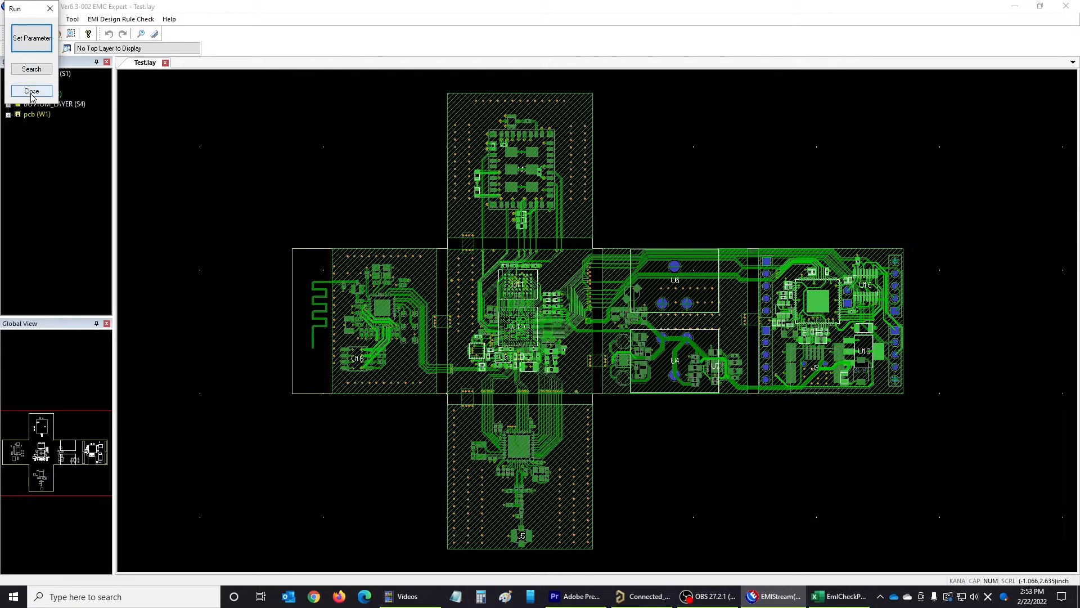
# Step: Dismiss the run panel and launch the Component Property spreadsheet
pyautogui.click(31, 90)
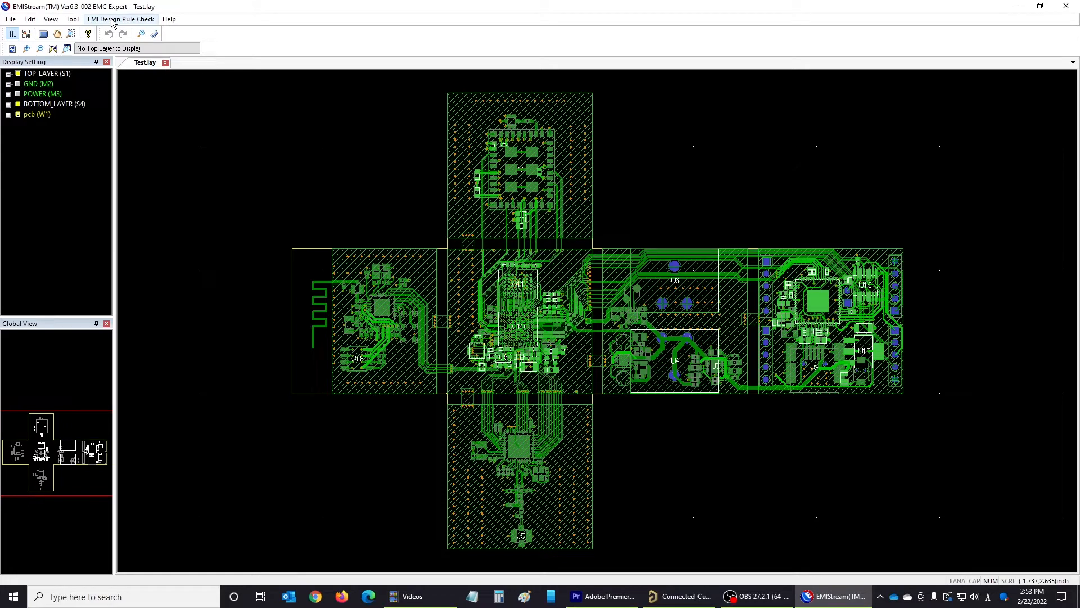
pyautogui.click(120, 19)
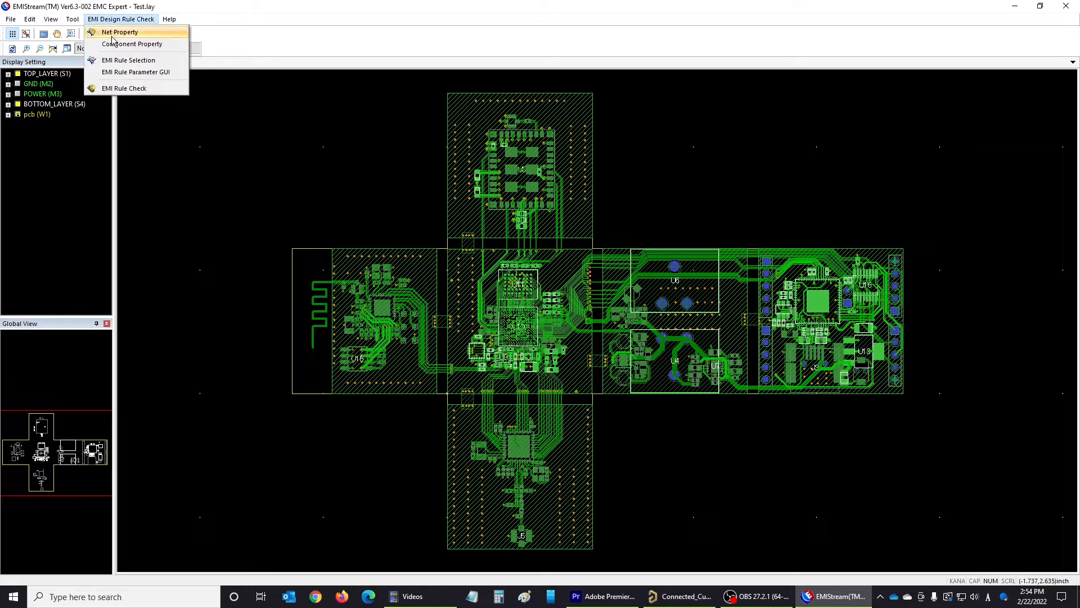
pyautogui.click(118, 31)
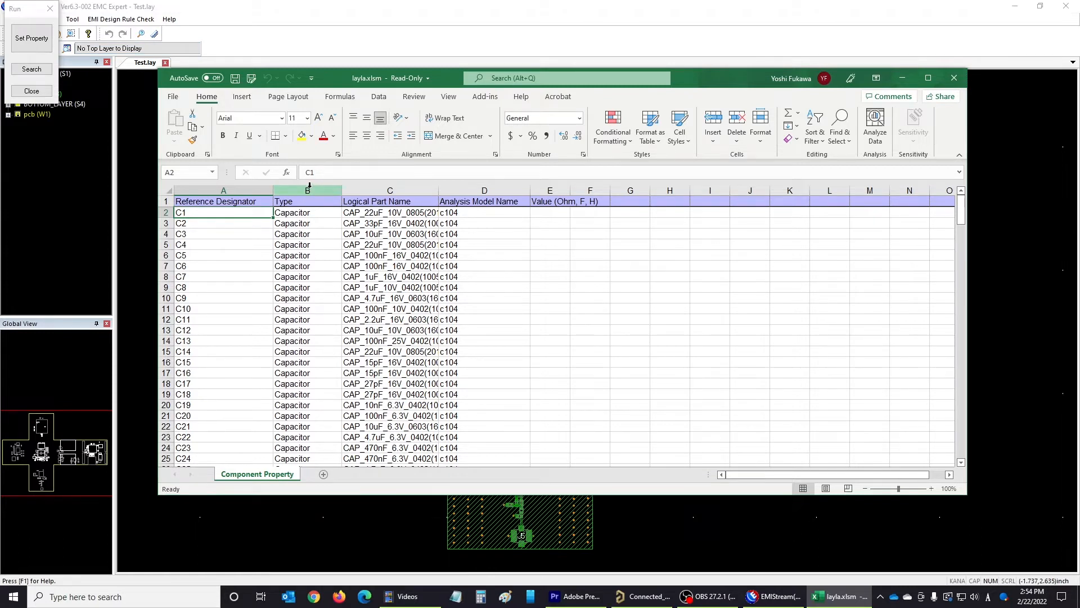
# Step: Review the component list through resistors, ICs and crystals, then apply the component properties
pyautogui.click(307, 201)
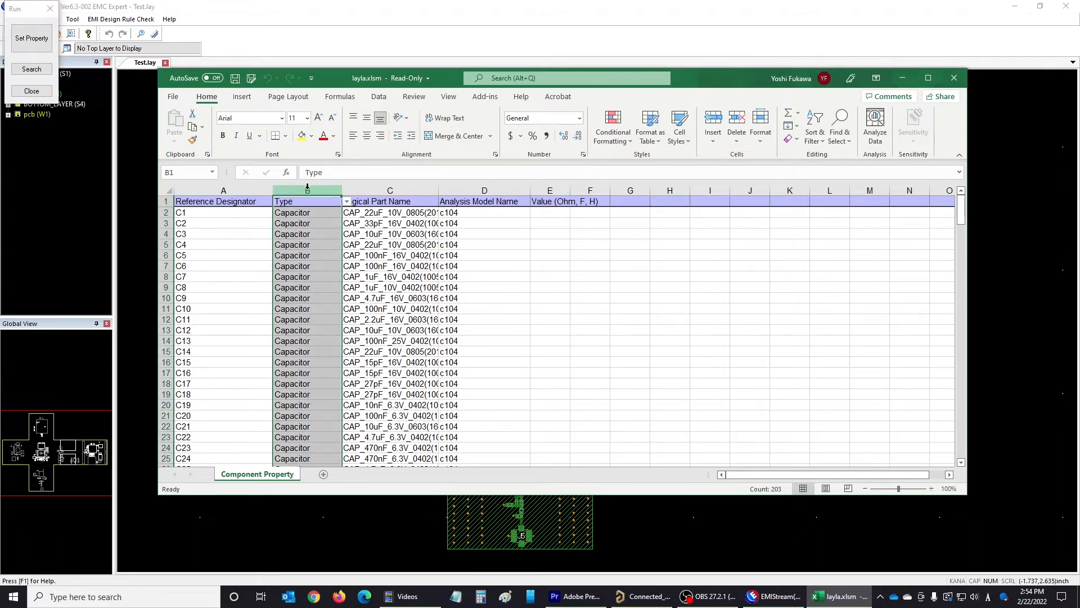
pyautogui.click(307, 190)
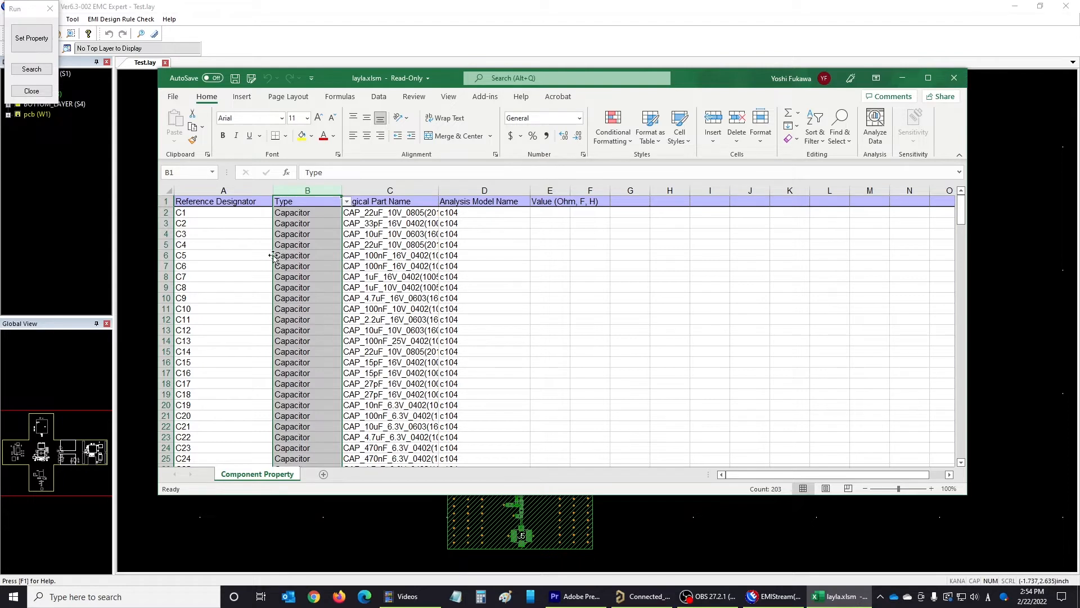
pyautogui.moveTo(225, 235)
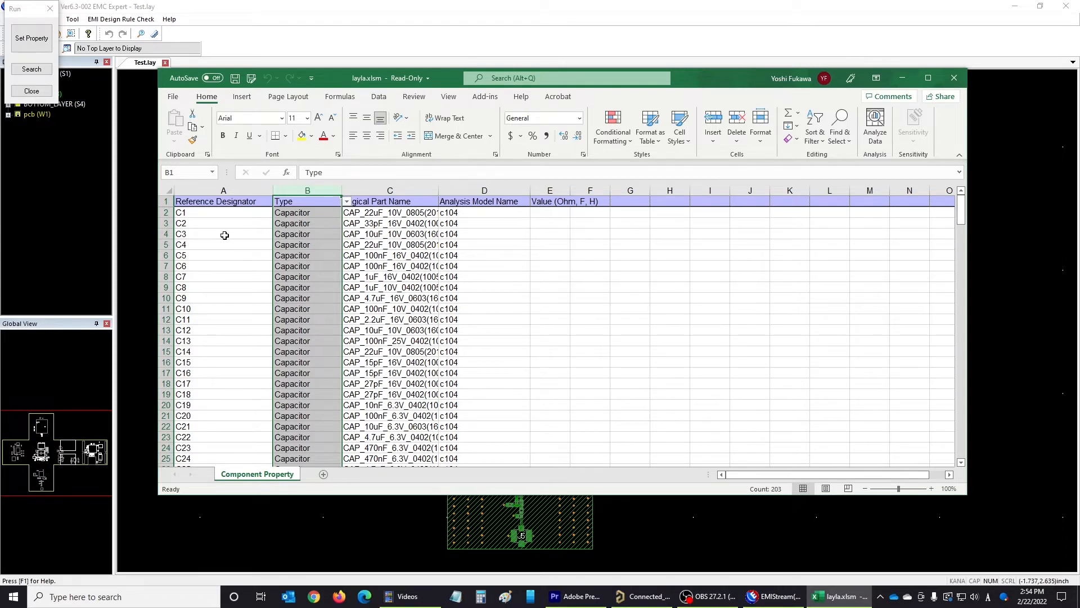
pyautogui.scroll(-3)
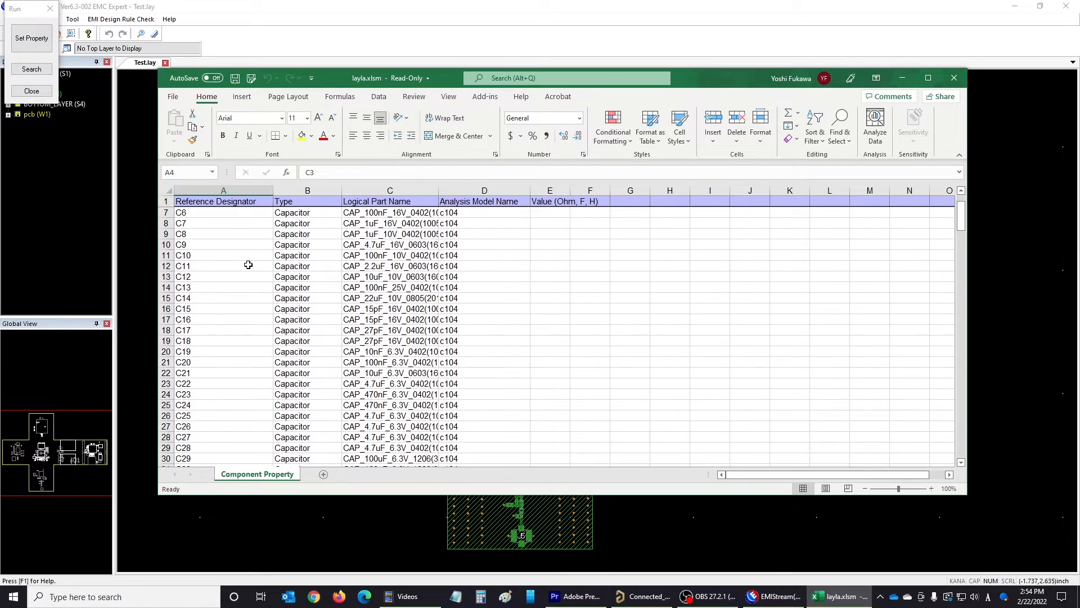
pyautogui.scroll(-3)
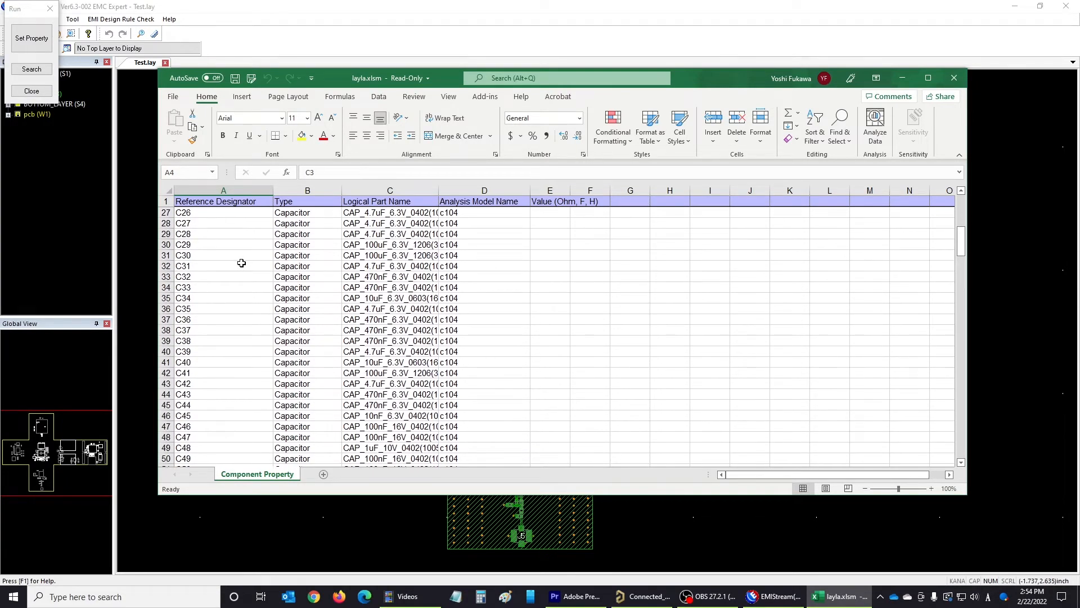
pyautogui.scroll(-3)
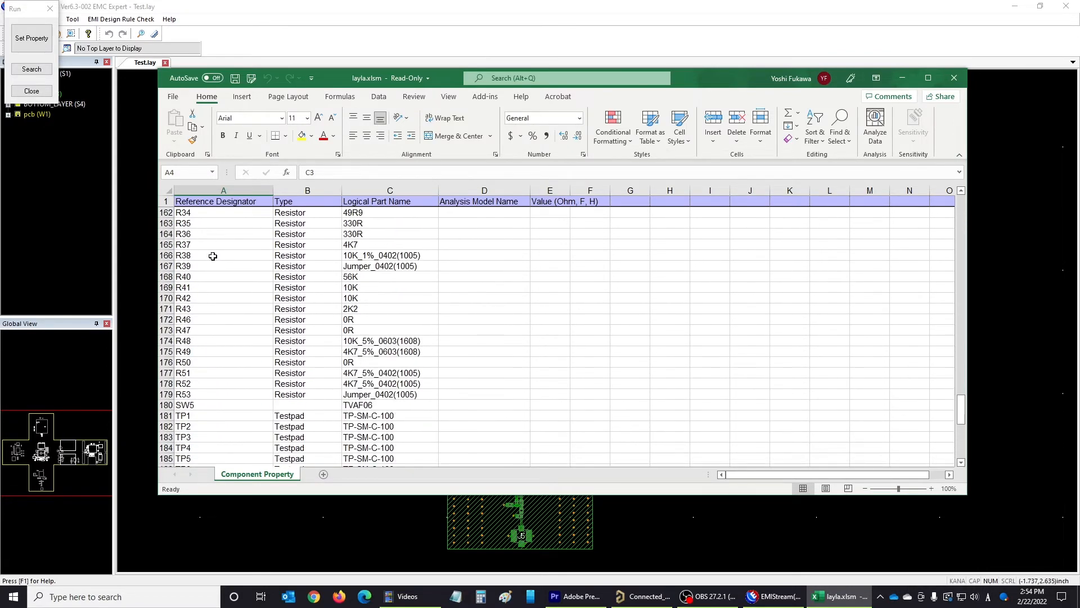
pyautogui.scroll(-3)
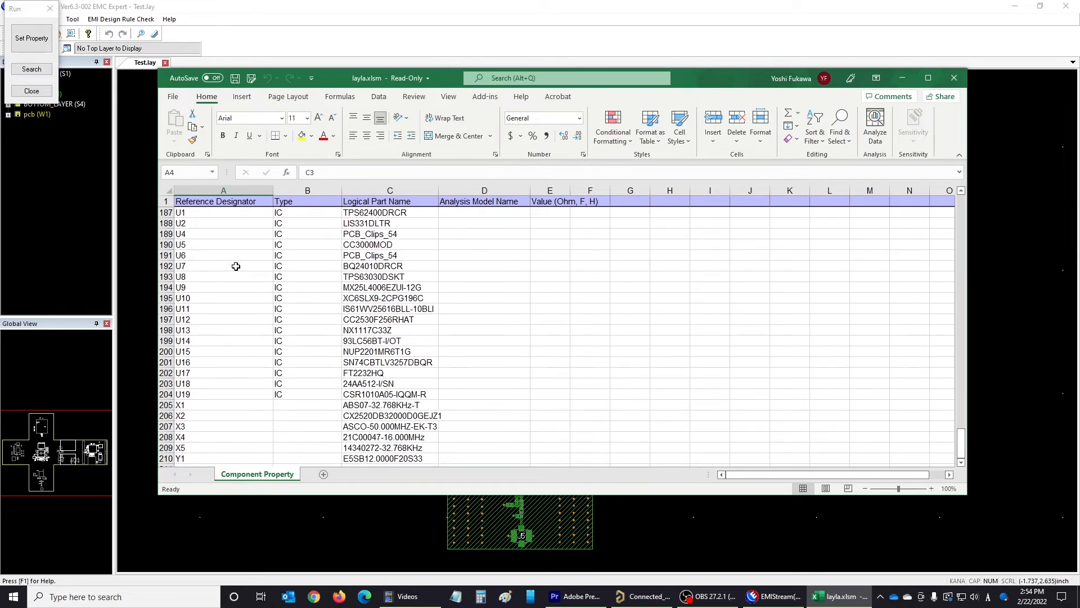
pyautogui.moveTo(289, 263)
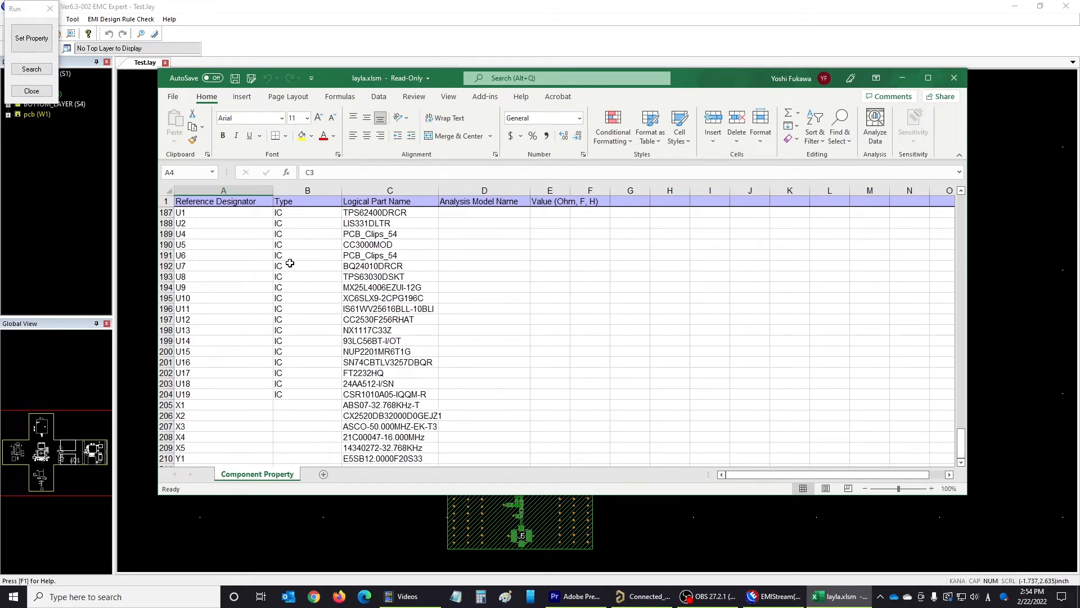
pyautogui.click(31, 38)
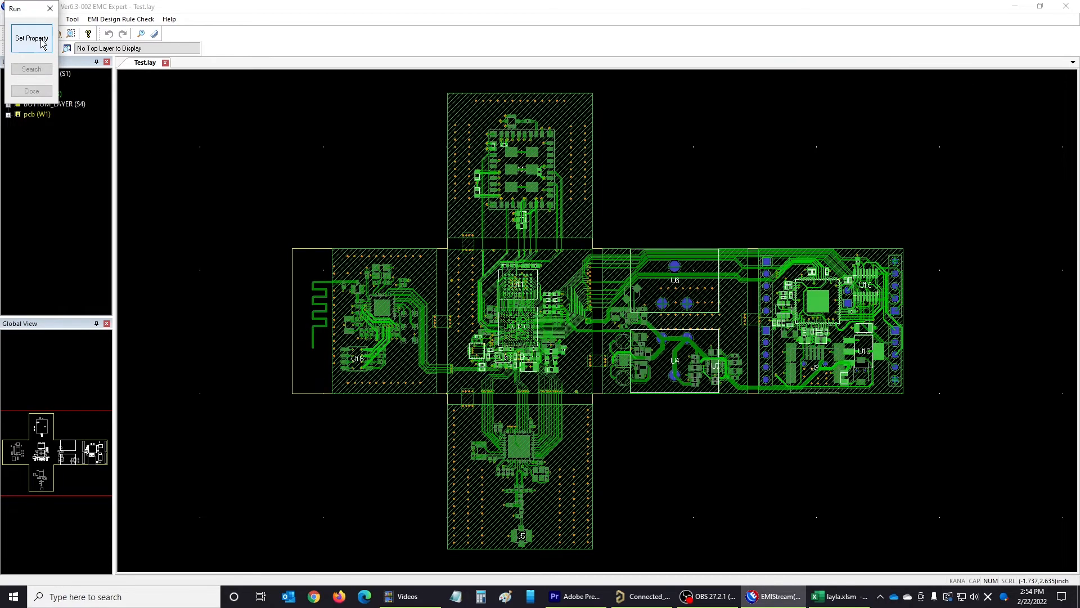
# Step: Finish the property run and save the layout under the new name ABC.lay
pyautogui.click(32, 90)
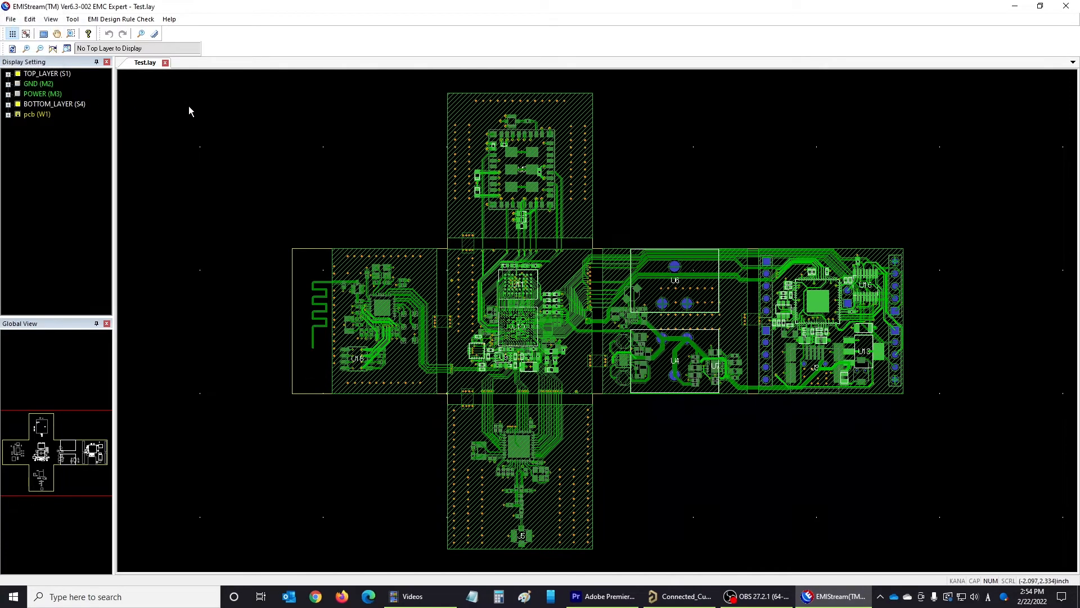
pyautogui.moveTo(182, 99)
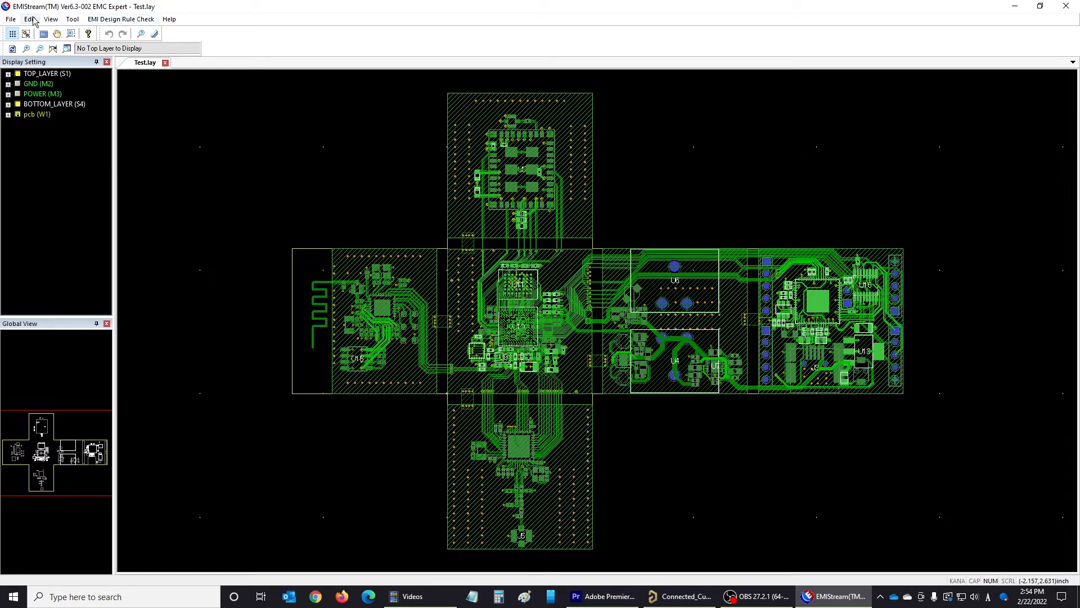
pyautogui.moveTo(11, 20)
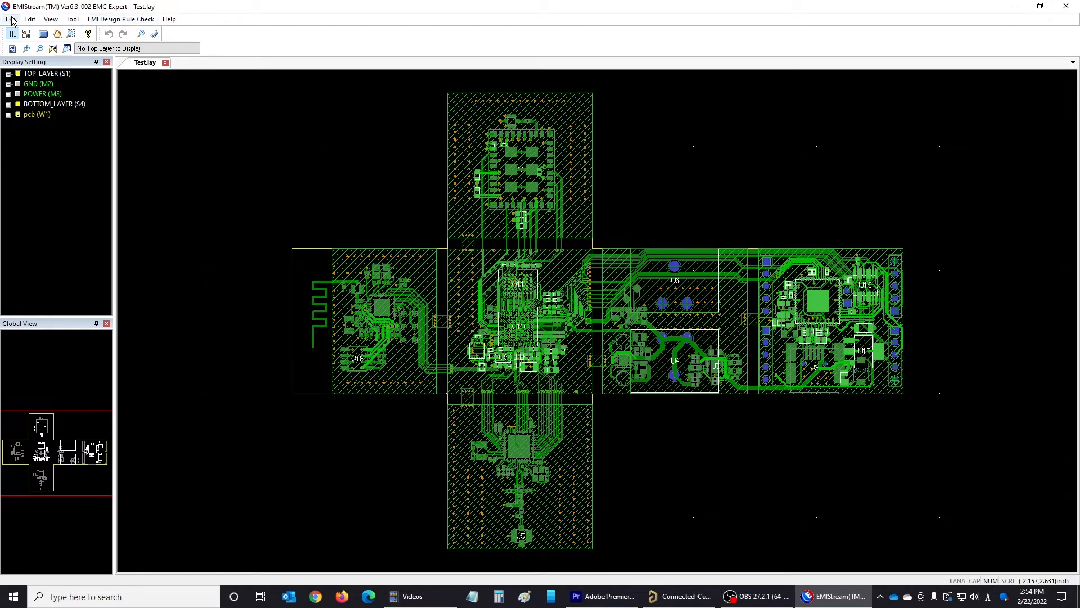
pyautogui.click(10, 19)
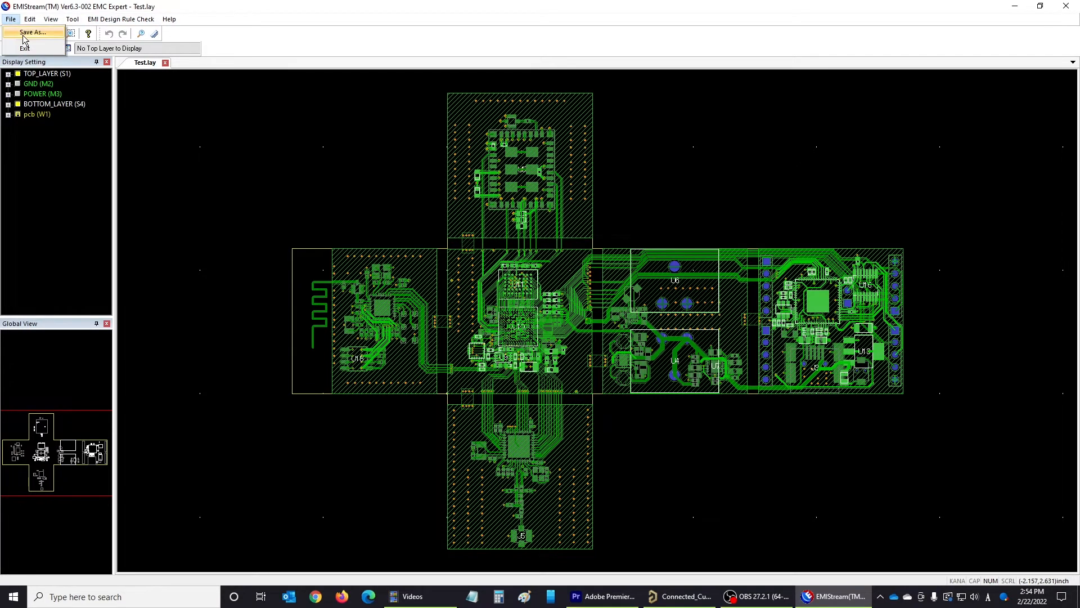
pyautogui.click(29, 33)
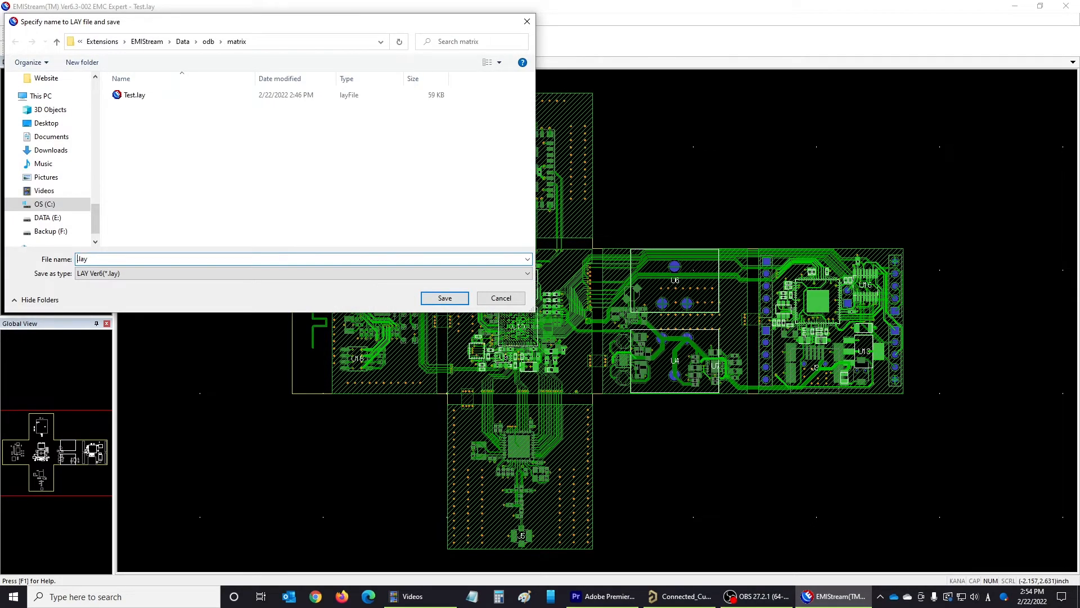
pyautogui.write('ABC')
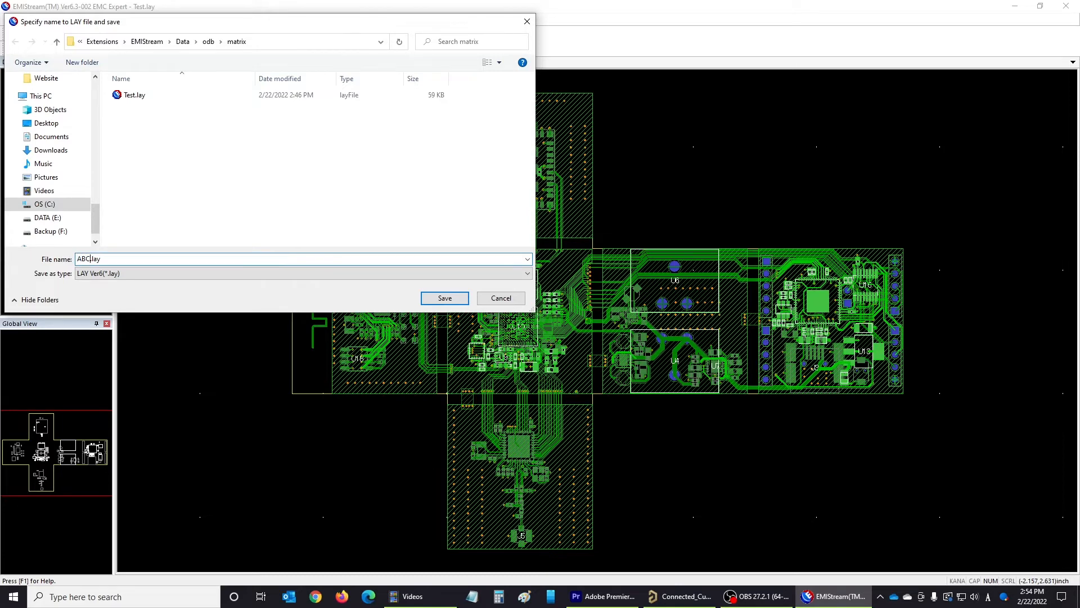
pyautogui.click(444, 297)
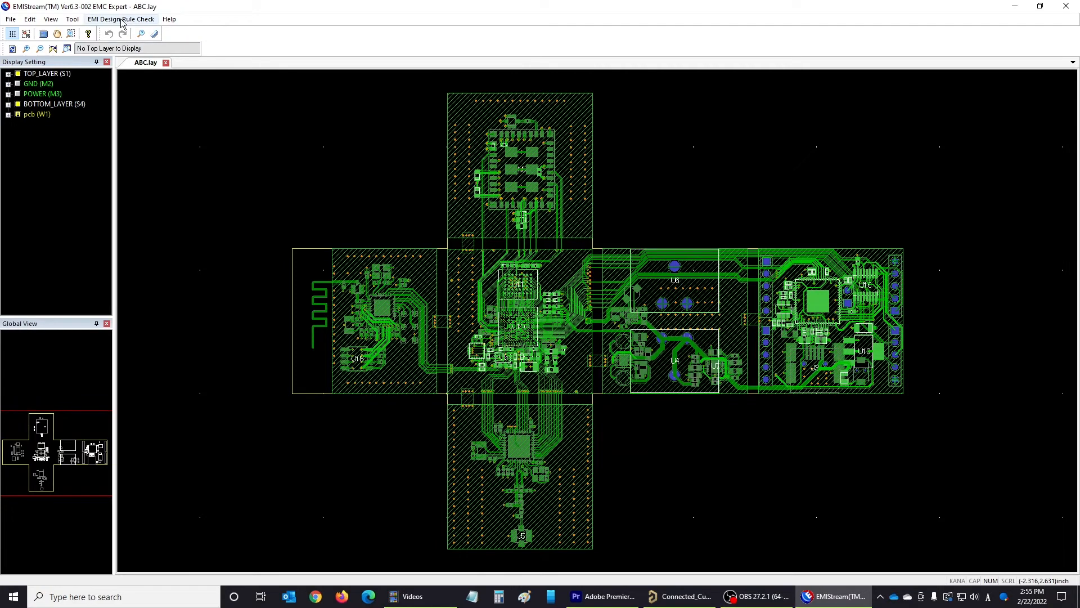
# Step: Launch the EMI Rule Parameter GUI showing the general maximum-frequency limits
pyautogui.click(120, 20)
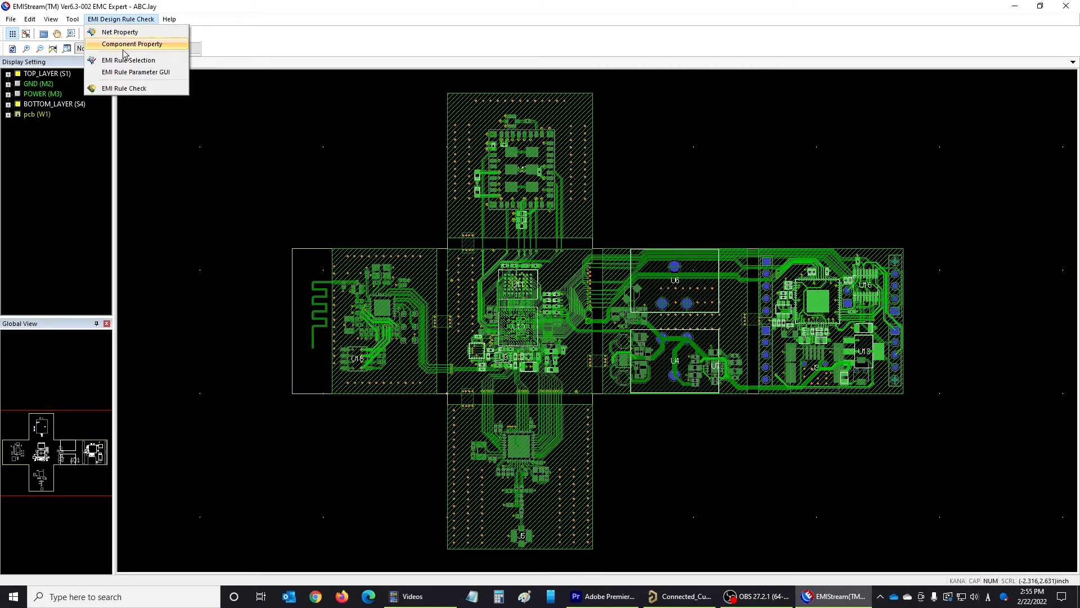
pyautogui.click(135, 72)
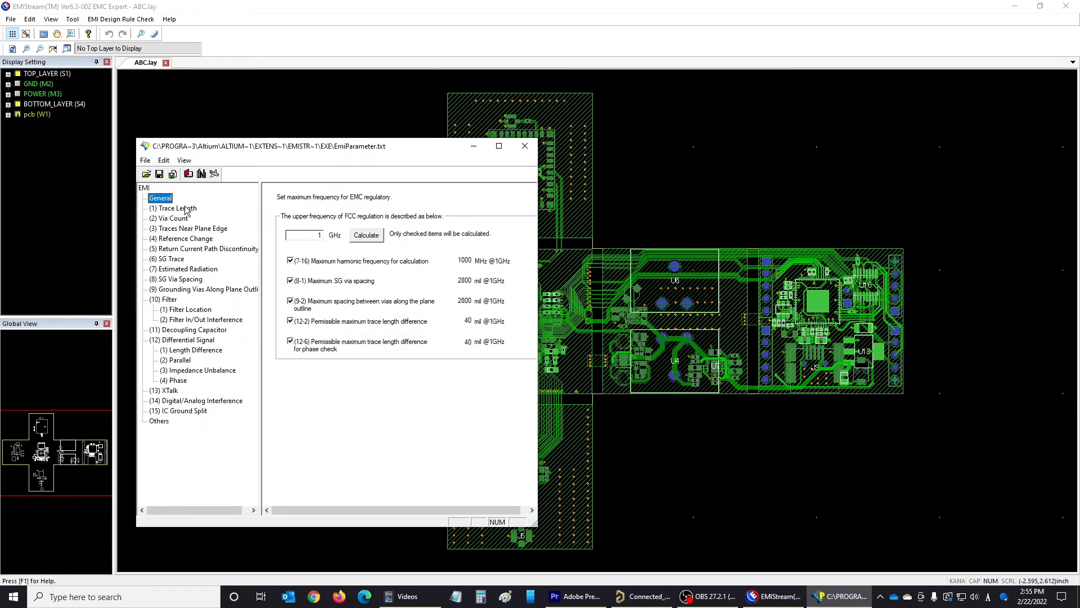
# Step: Review the Trace Length, Via Count, Traces Near Plane Edge and IC Ground Split rule settings
pyautogui.click(177, 207)
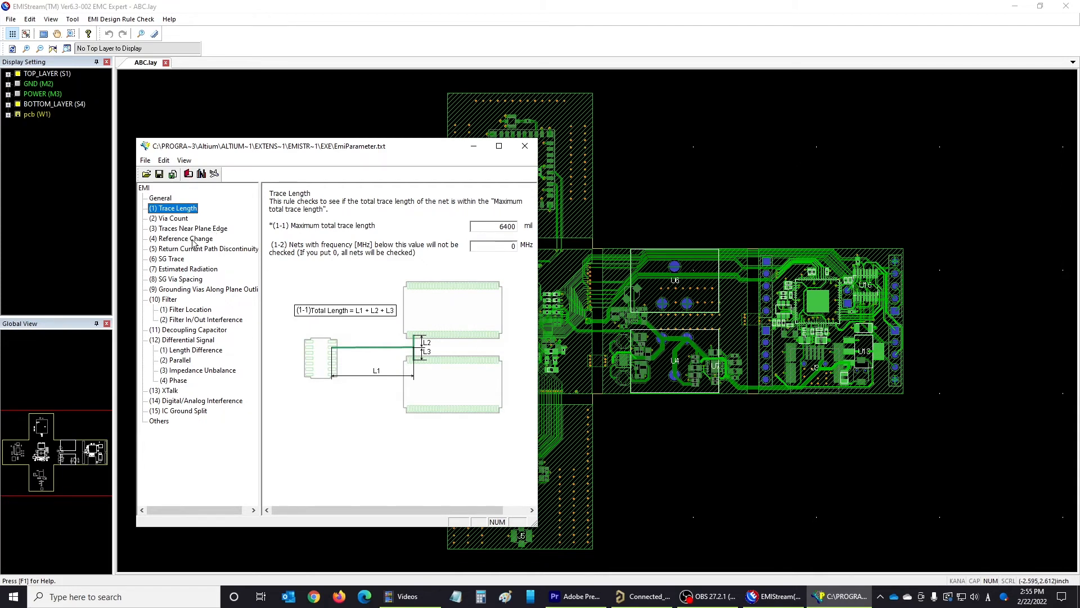
pyautogui.click(172, 217)
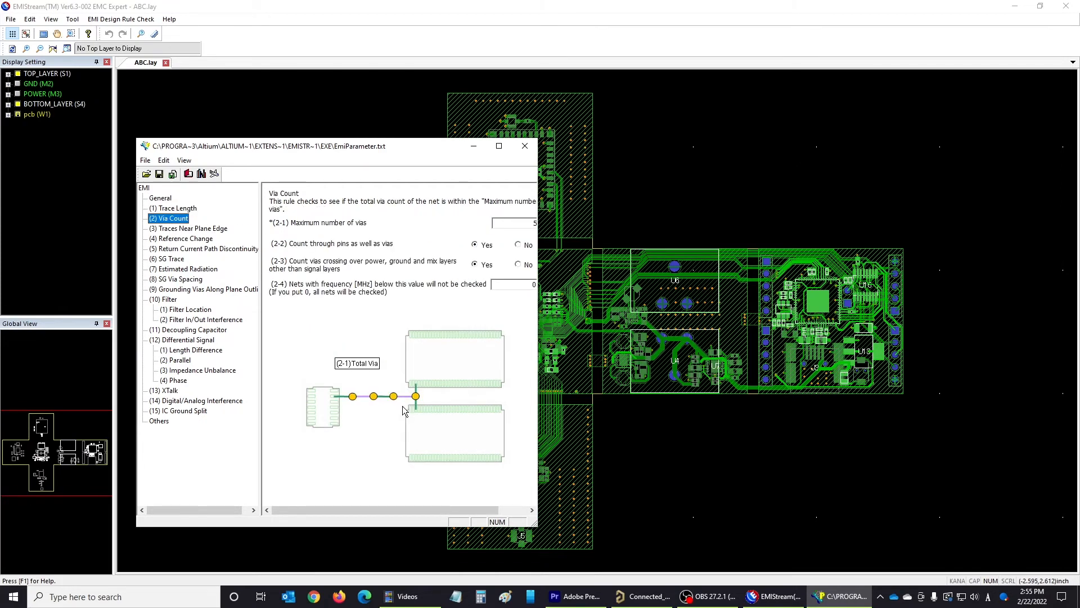
pyautogui.click(192, 229)
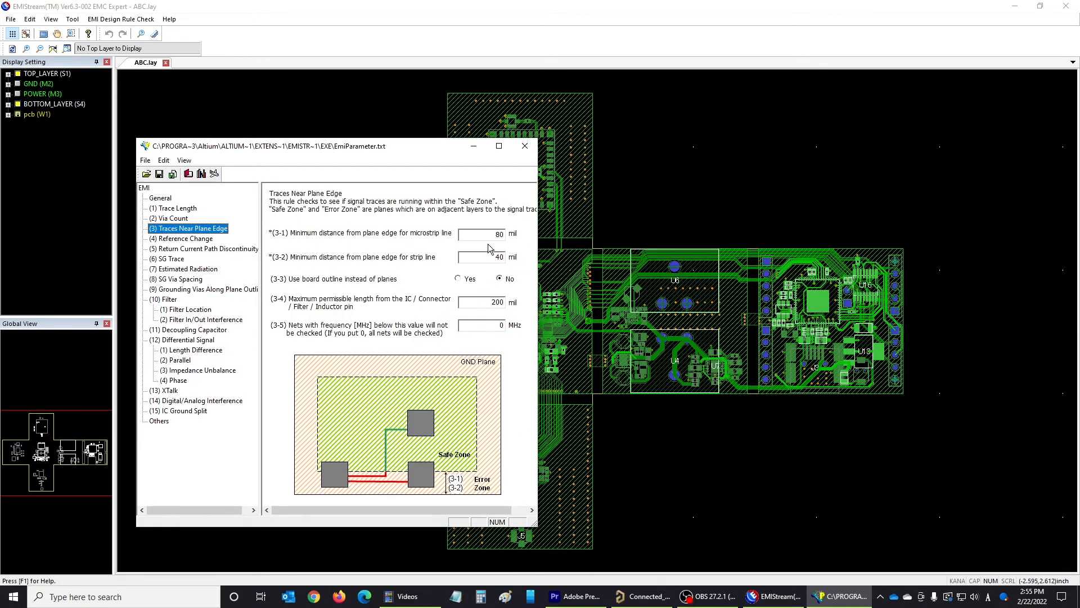
pyautogui.click(481, 234)
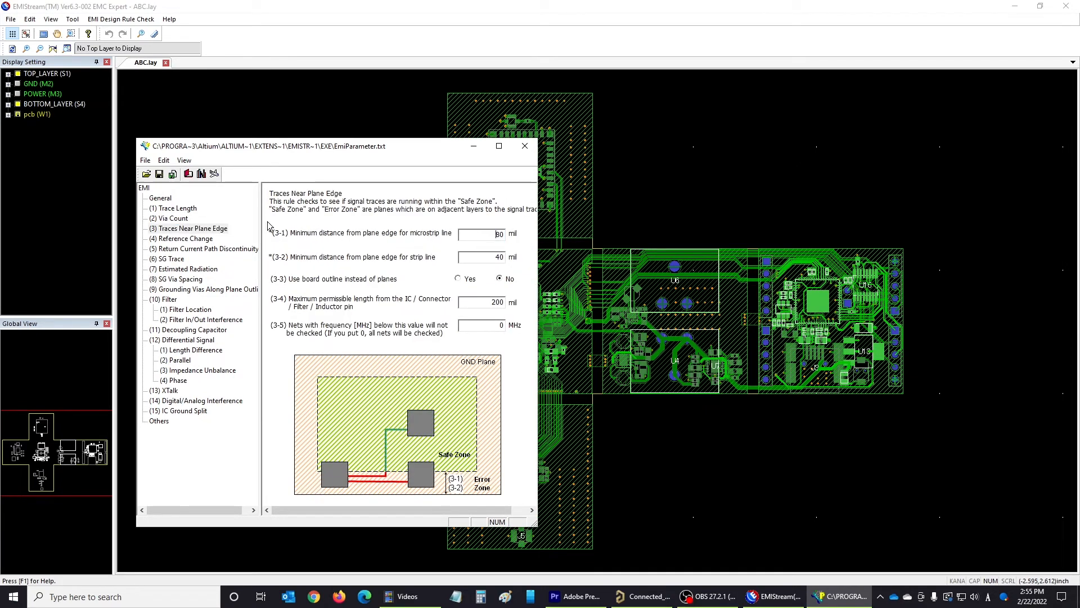
pyautogui.click(177, 208)
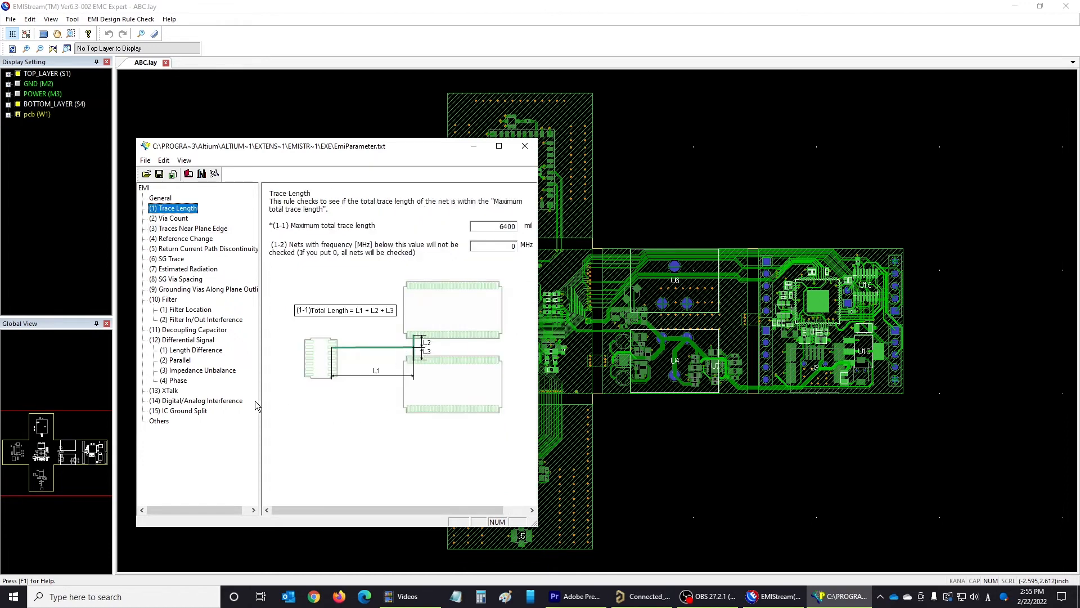
pyautogui.click(183, 409)
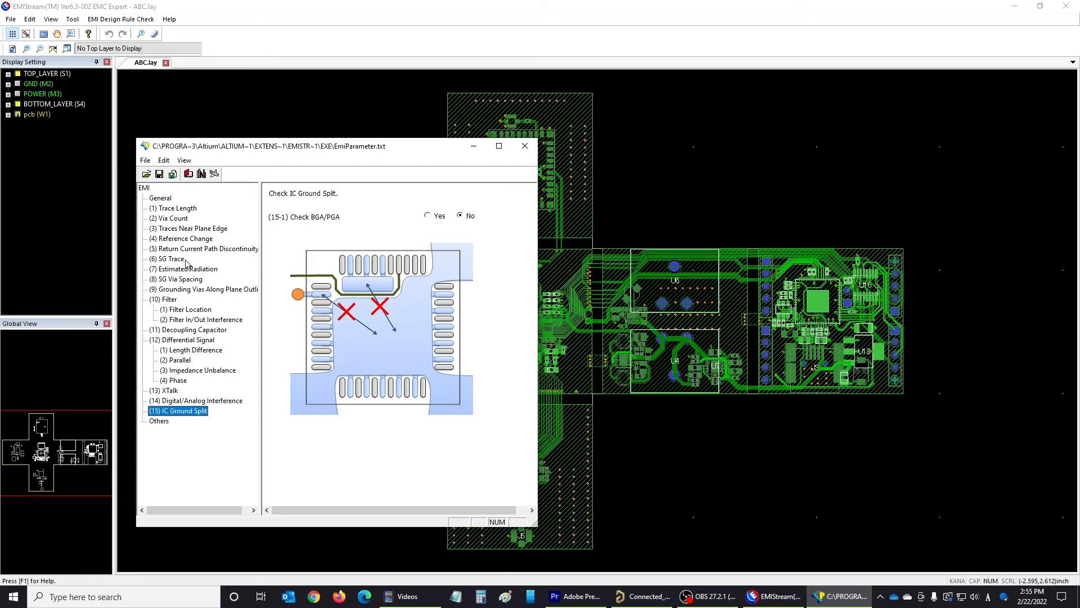
pyautogui.click(177, 208)
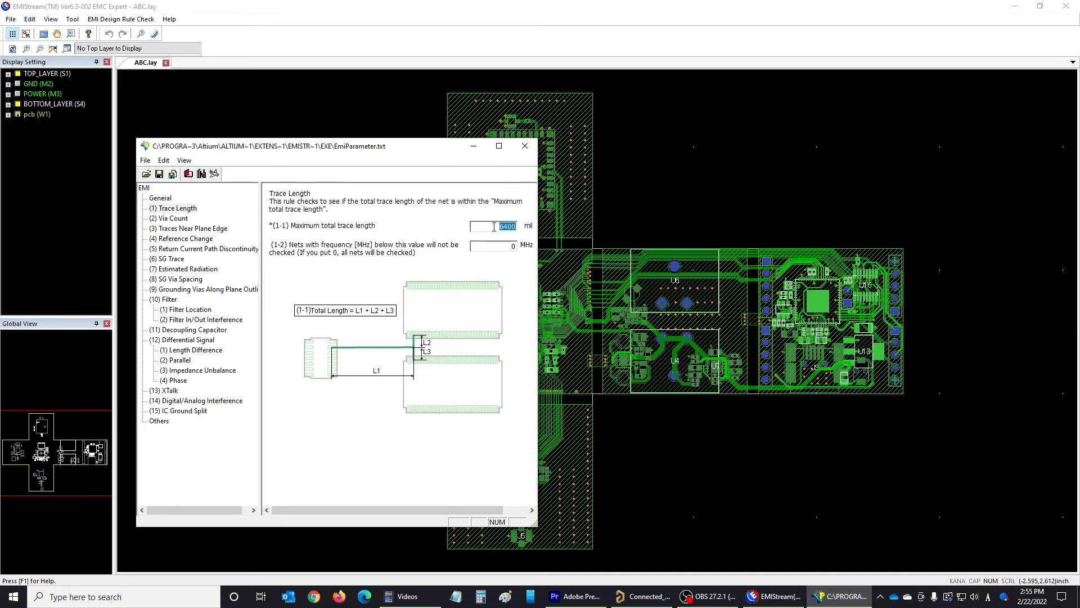
# Step: Save the EMI rule parameter file with maximum total trace length 6400 mil
pyautogui.click(145, 159)
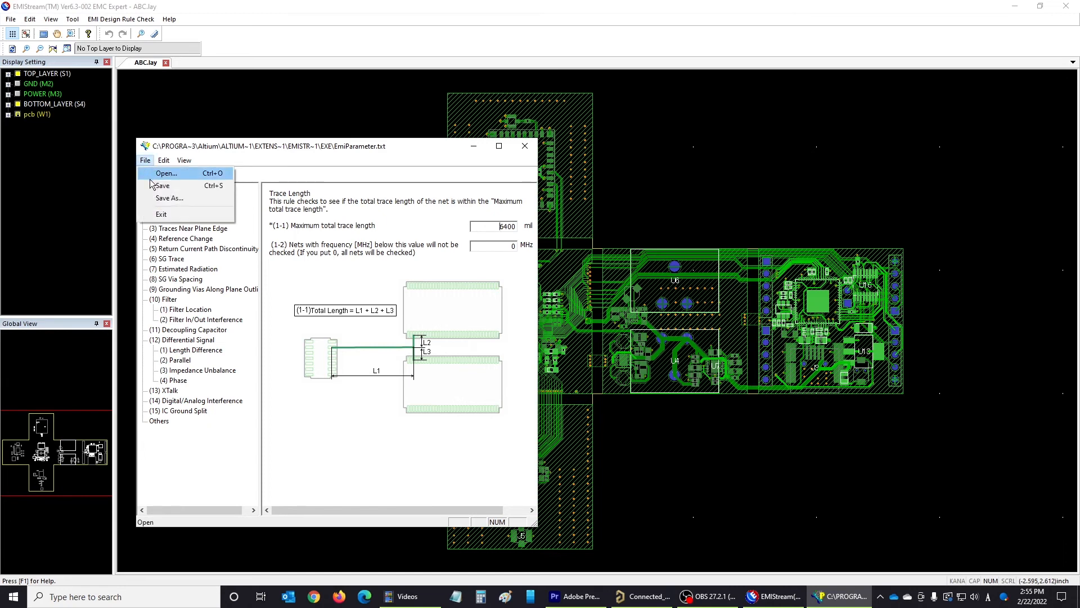
pyautogui.click(145, 160)
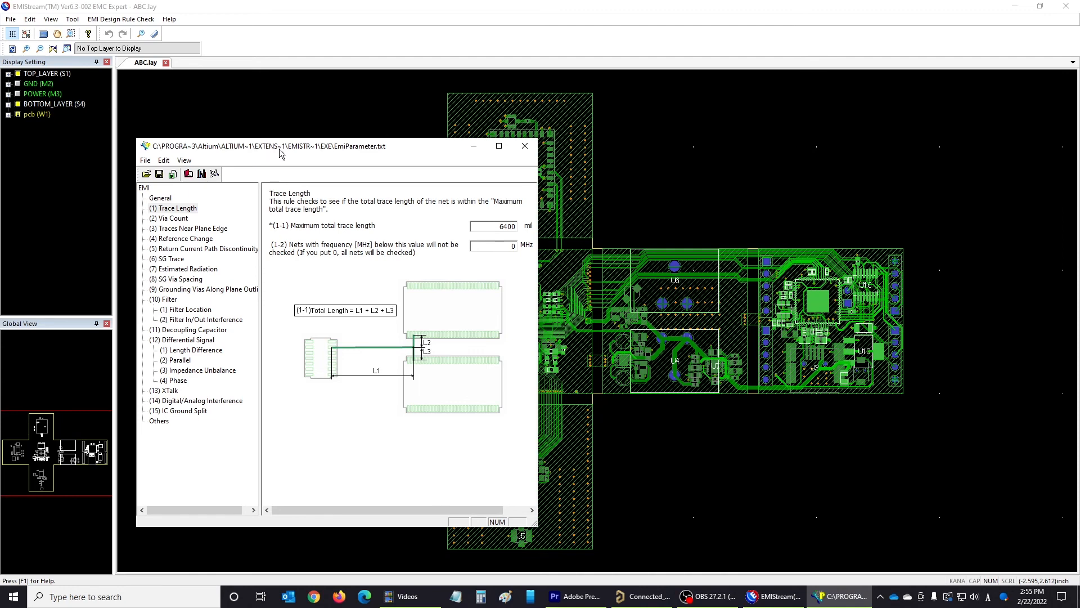
pyautogui.moveTo(504, 161)
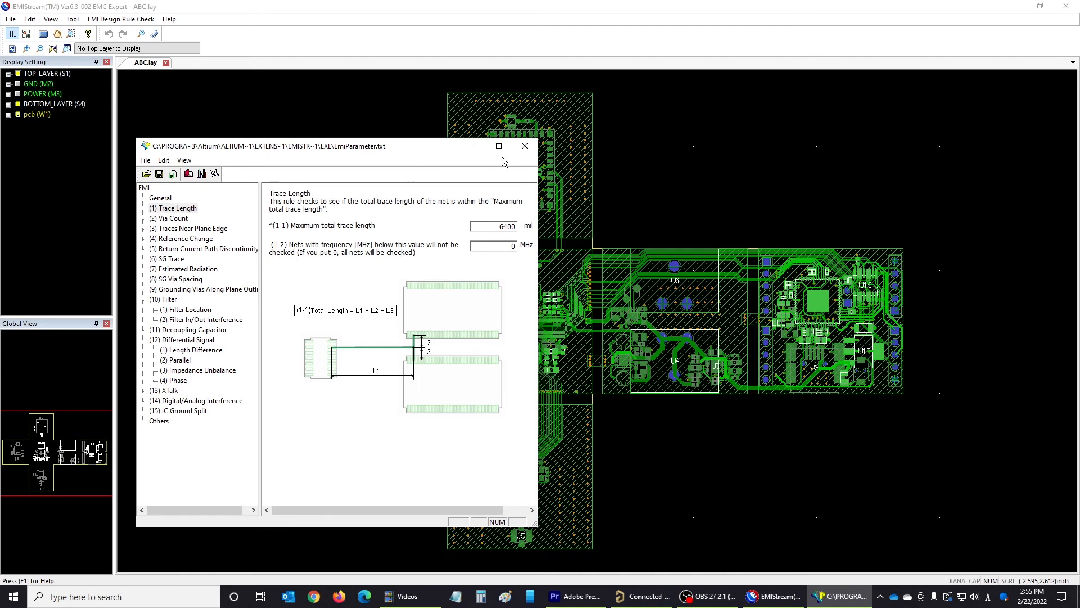